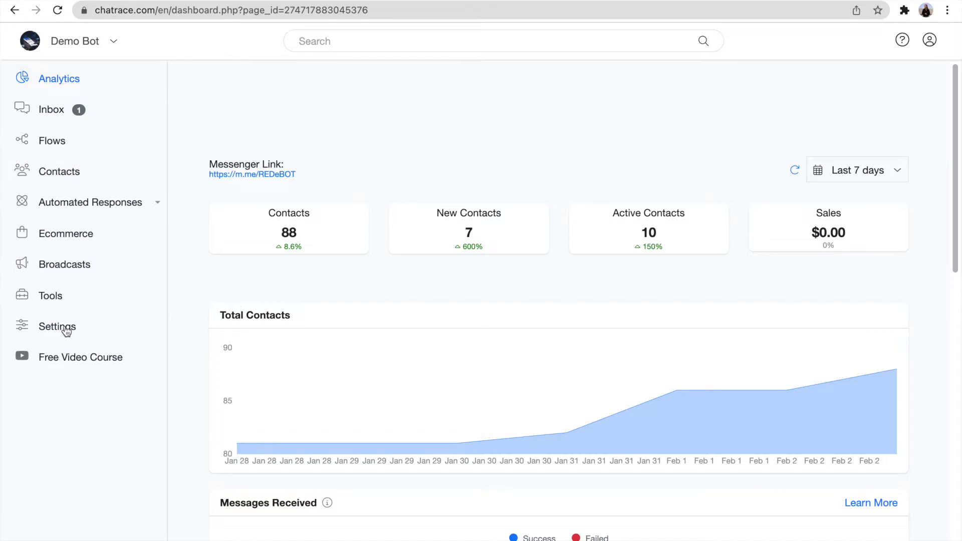
Set the General settings Default Reply to the Calen AI request flow.
{"action": "left_click", "coordinate": [57, 326]}
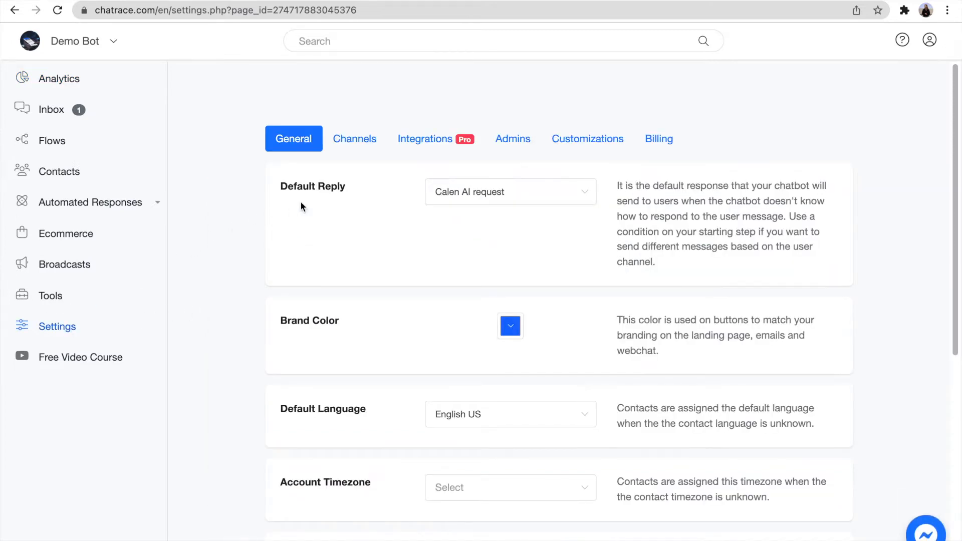
{"action": "left_click", "coordinate": [510, 191]}
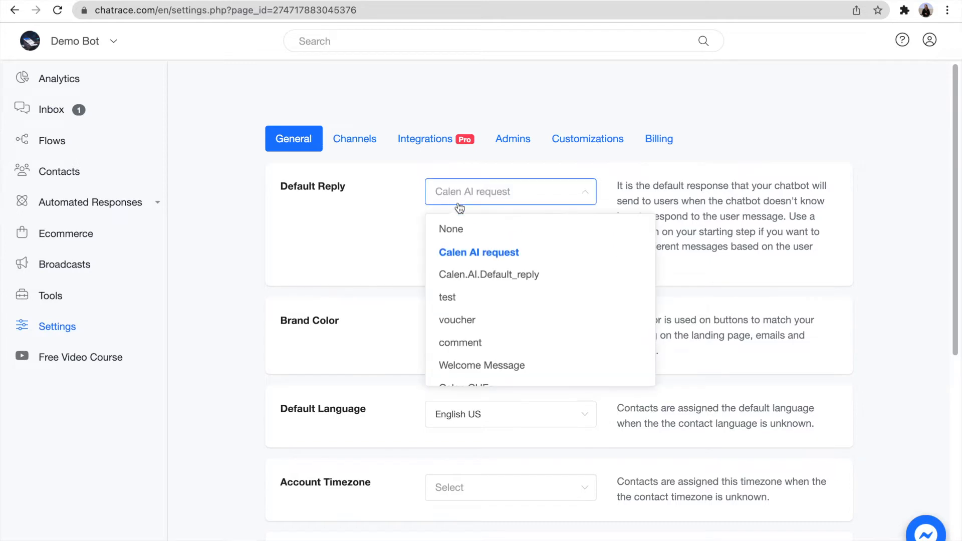
{"action": "left_click", "coordinate": [479, 252]}
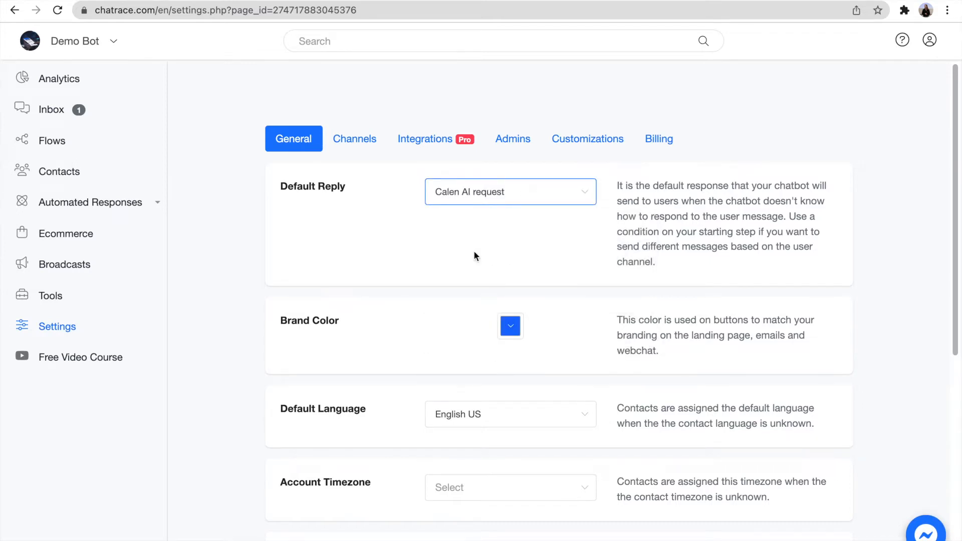
{"action": "mouse_move", "coordinate": [72, 249]}
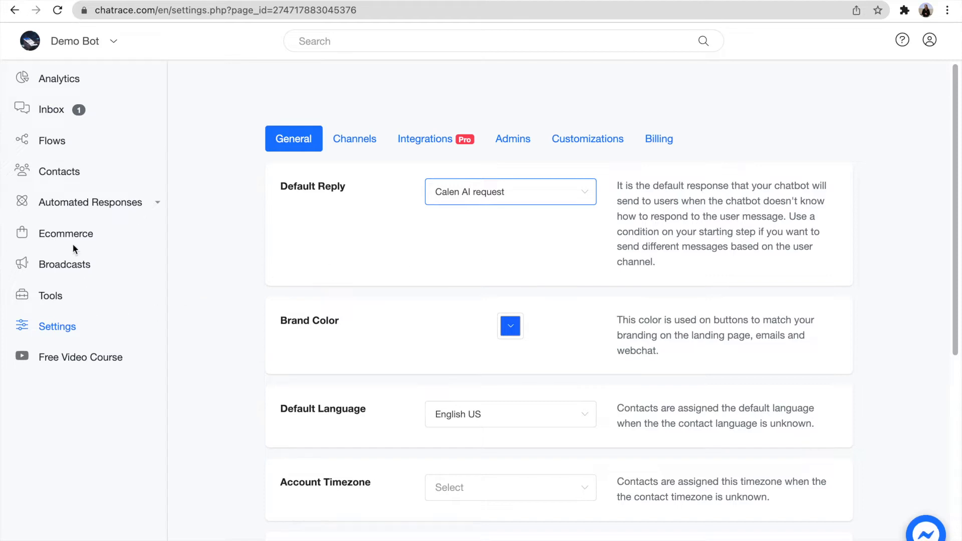
{"action": "left_click", "coordinate": [52, 140]}
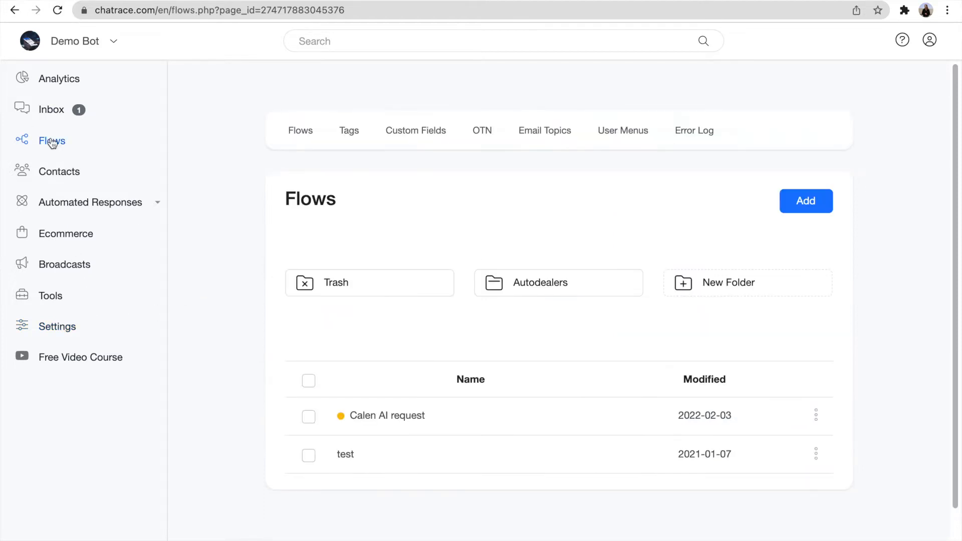
{"action": "left_click", "coordinate": [415, 130]}
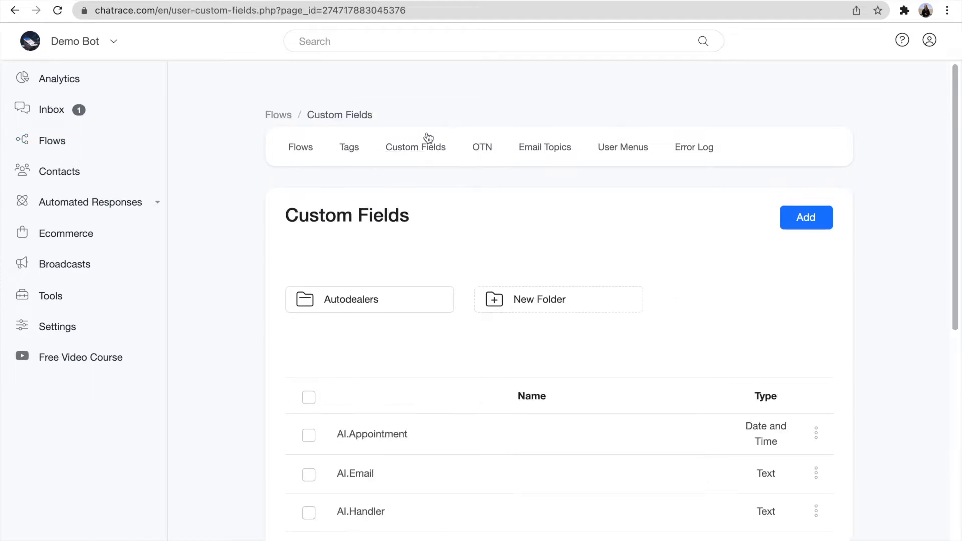
{"action": "scroll", "scroll_direction": "down", "scroll_amount": 3}
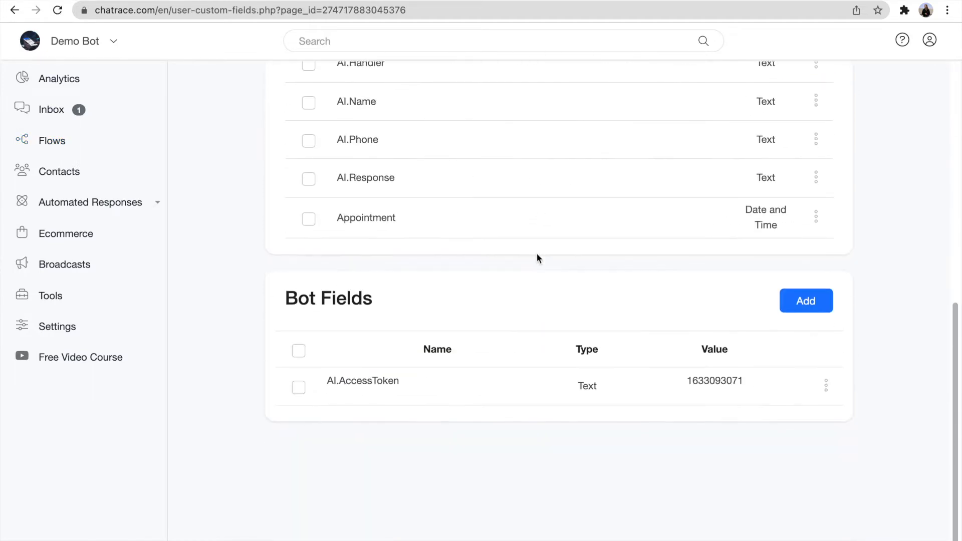
{"action": "left_click", "coordinate": [825, 385]}
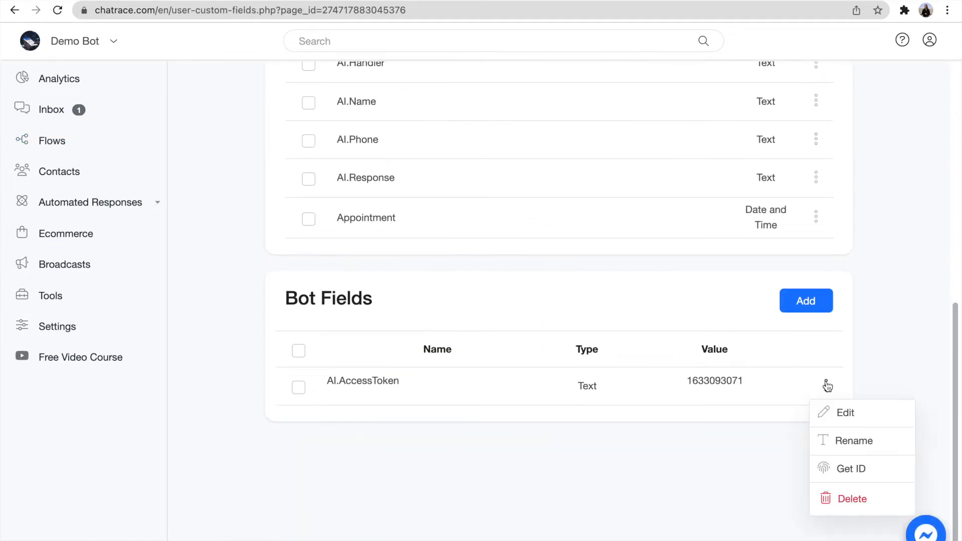
{"action": "left_click", "coordinate": [844, 412]}
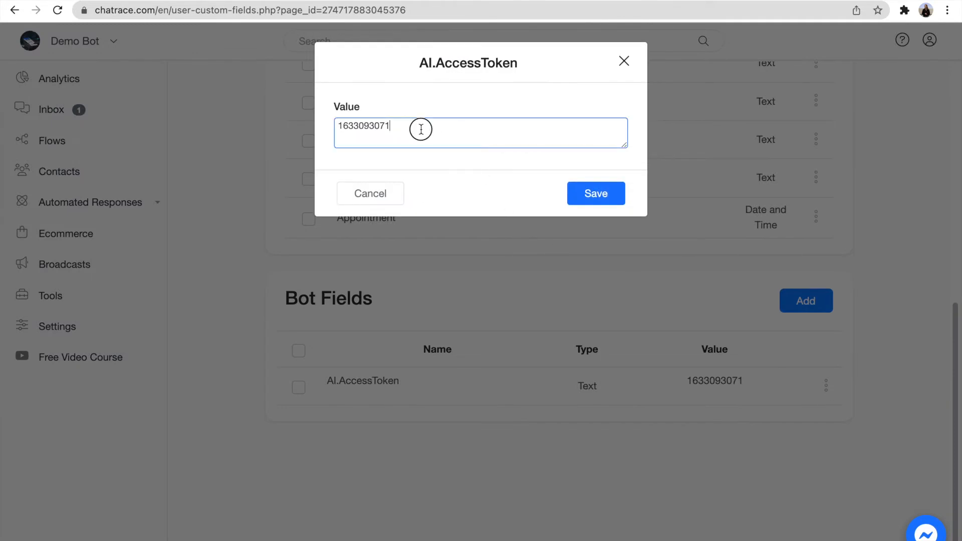
{"action": "triple_click", "coordinate": [363, 126]}
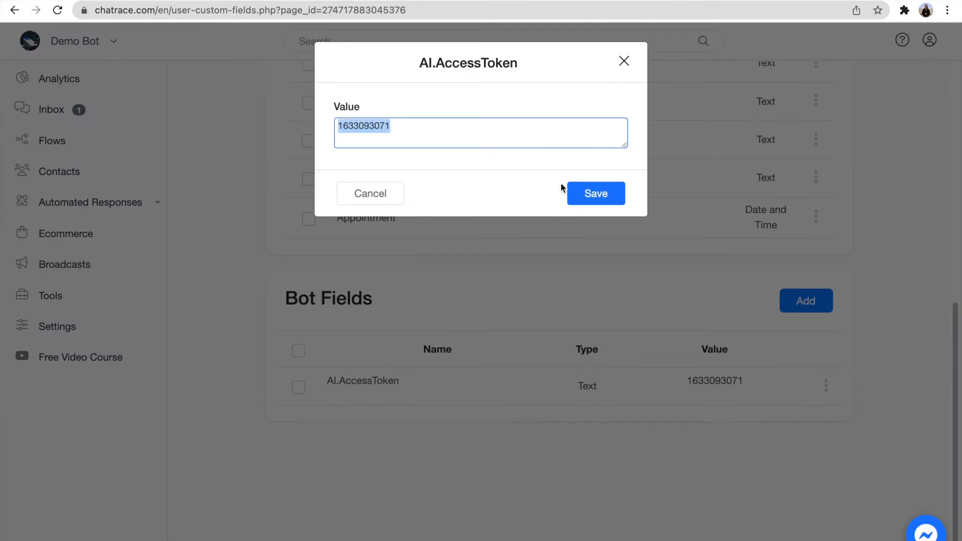
{"action": "left_click", "coordinate": [594, 193]}
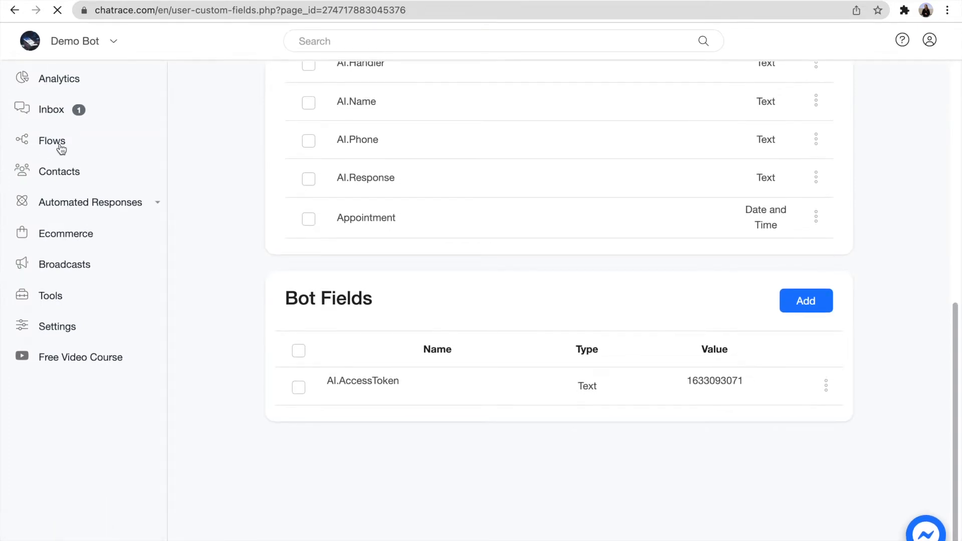
Open the Calen AI request flow from the Flows list in the flow builder.
{"action": "left_click", "coordinate": [51, 140]}
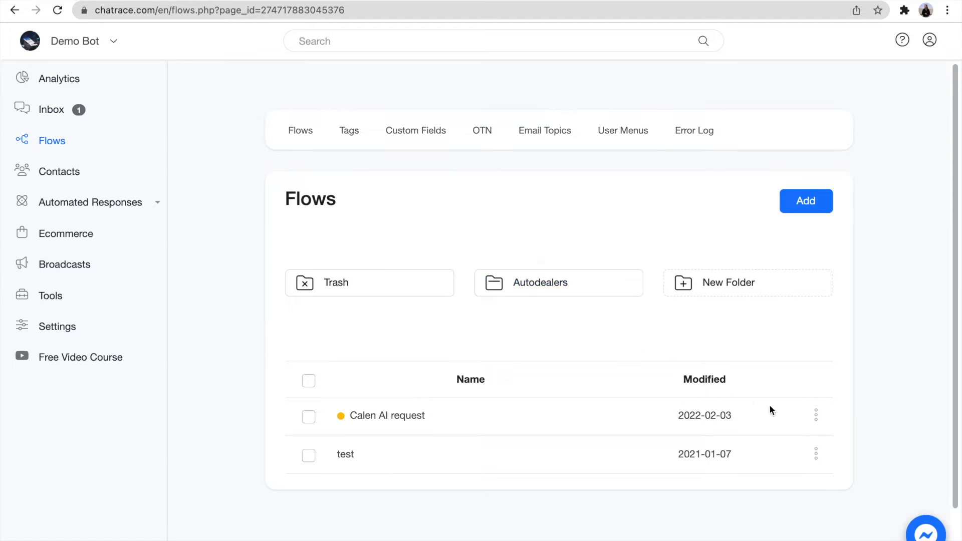
{"action": "left_click", "coordinate": [815, 416]}
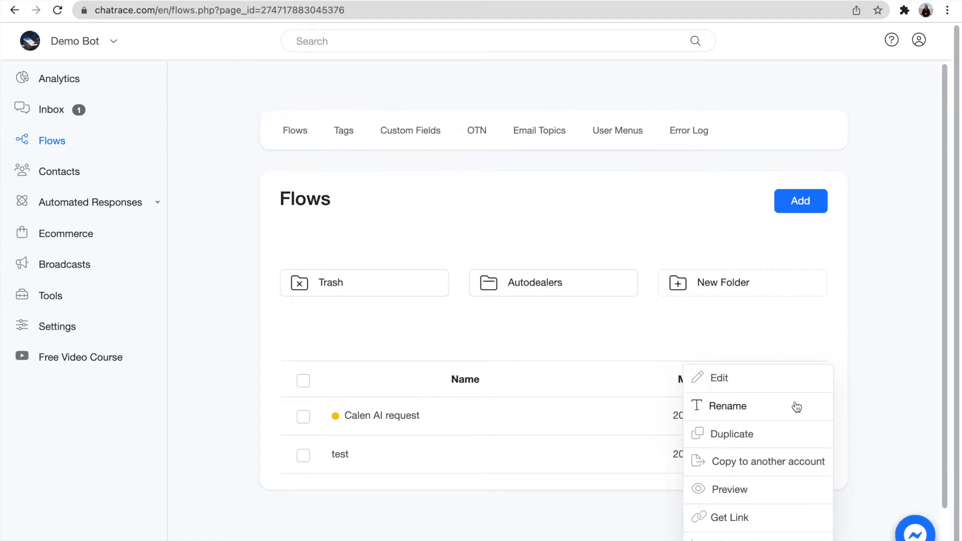
{"action": "left_click", "coordinate": [716, 377]}
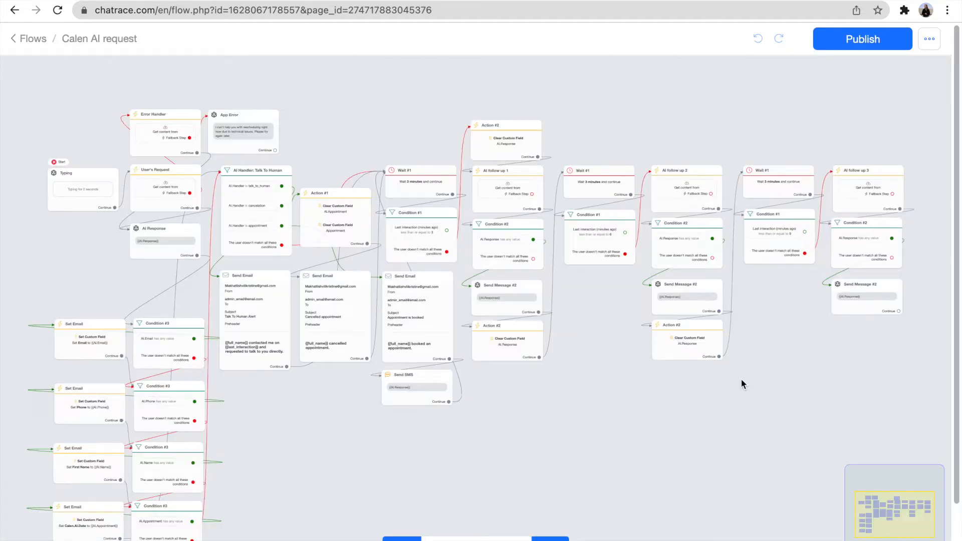
{"action": "mouse_move", "coordinate": [444, 433]}
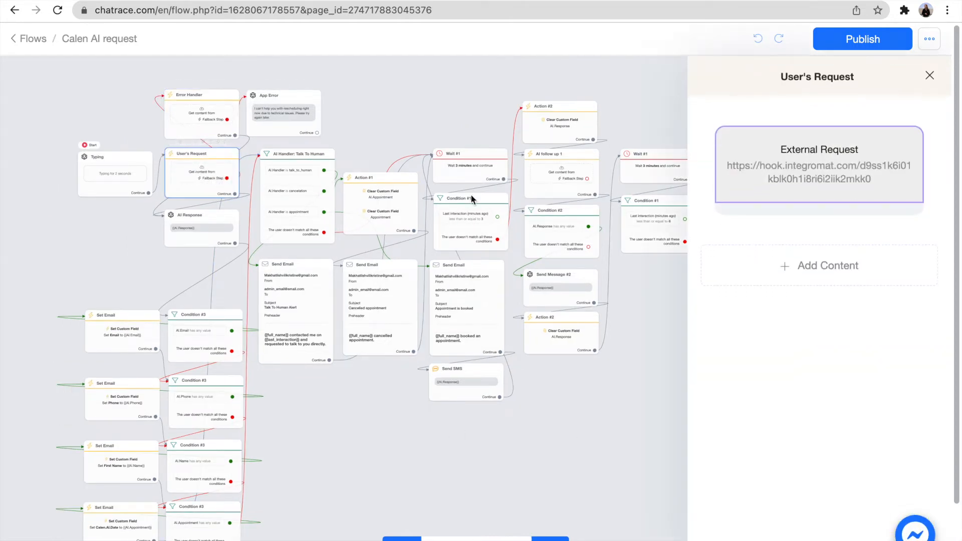
Review the User's Request external request body and response mappings, then save it.
{"action": "left_click", "coordinate": [818, 164]}
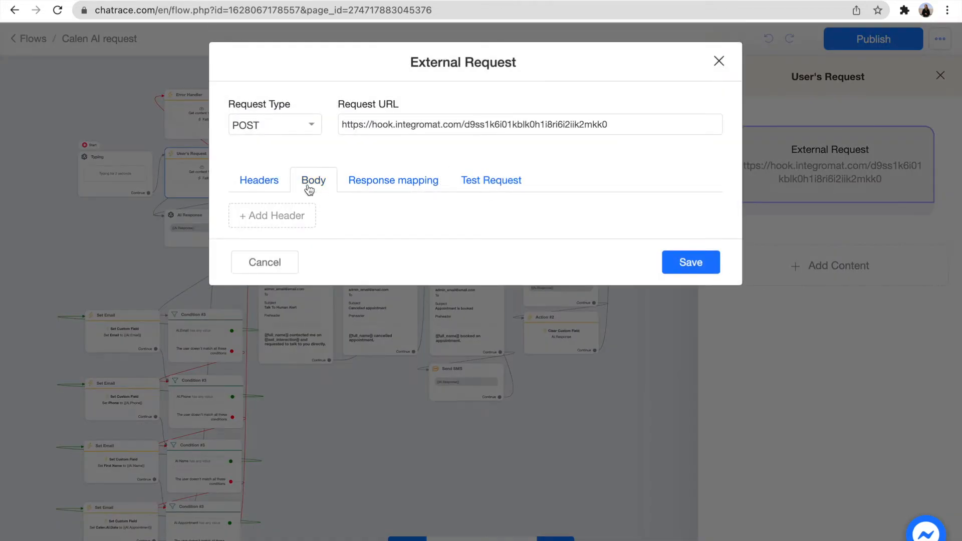
{"action": "left_click", "coordinate": [312, 180]}
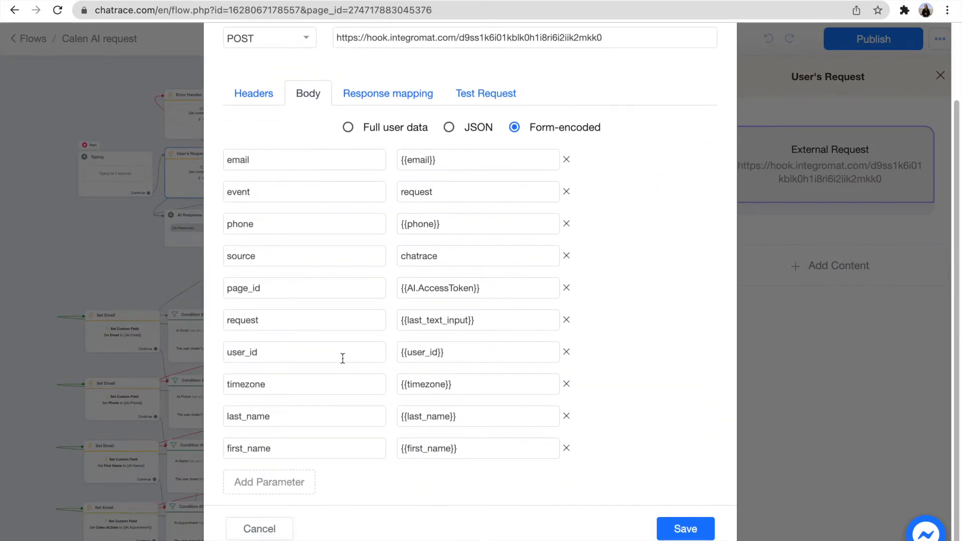
{"action": "left_click", "coordinate": [388, 93]}
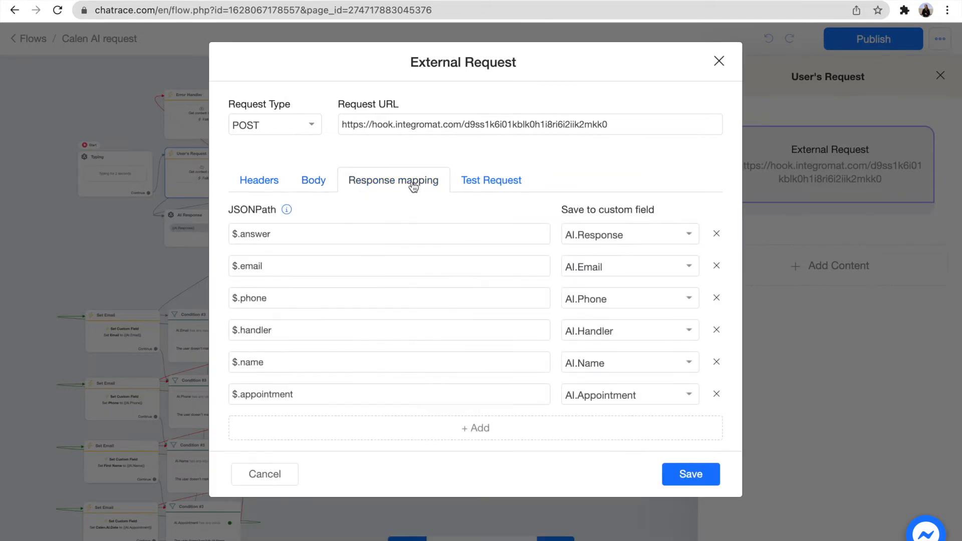
{"action": "mouse_move", "coordinate": [388, 186]}
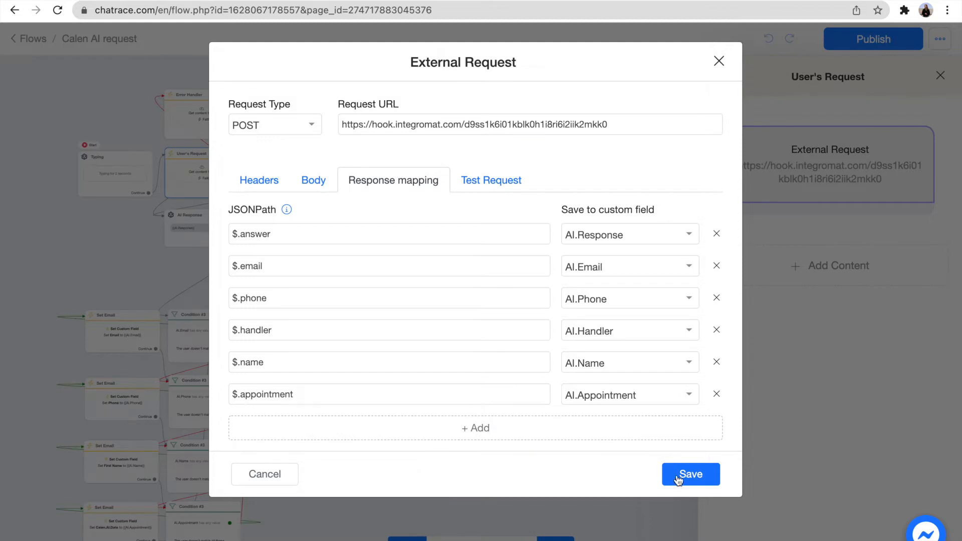
{"action": "left_click", "coordinate": [689, 473]}
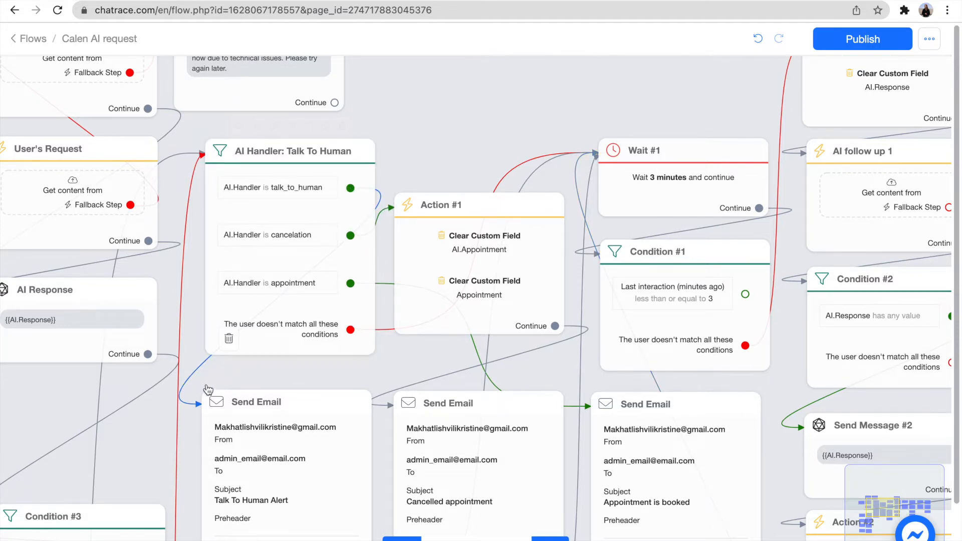
{"action": "left_click", "coordinate": [258, 402]}
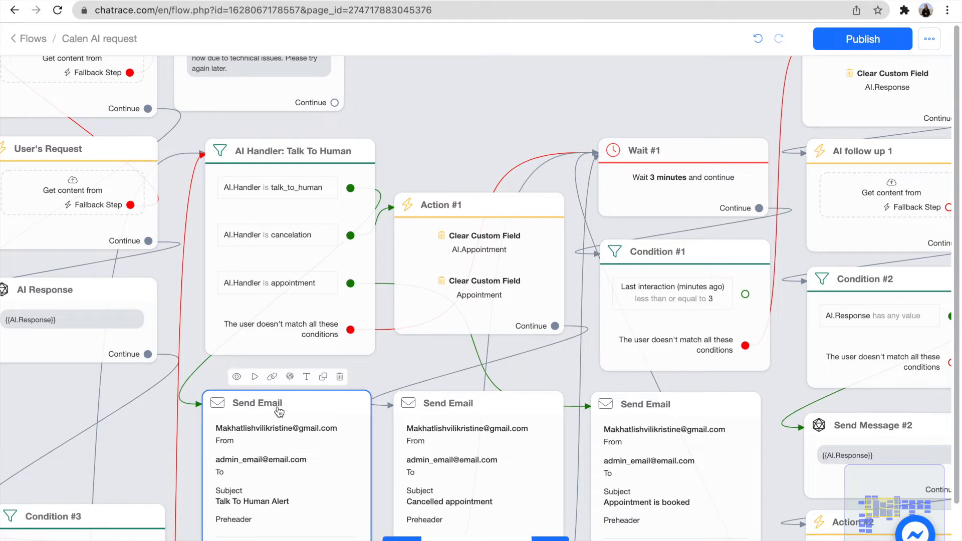
{"action": "left_click", "coordinate": [257, 402]}
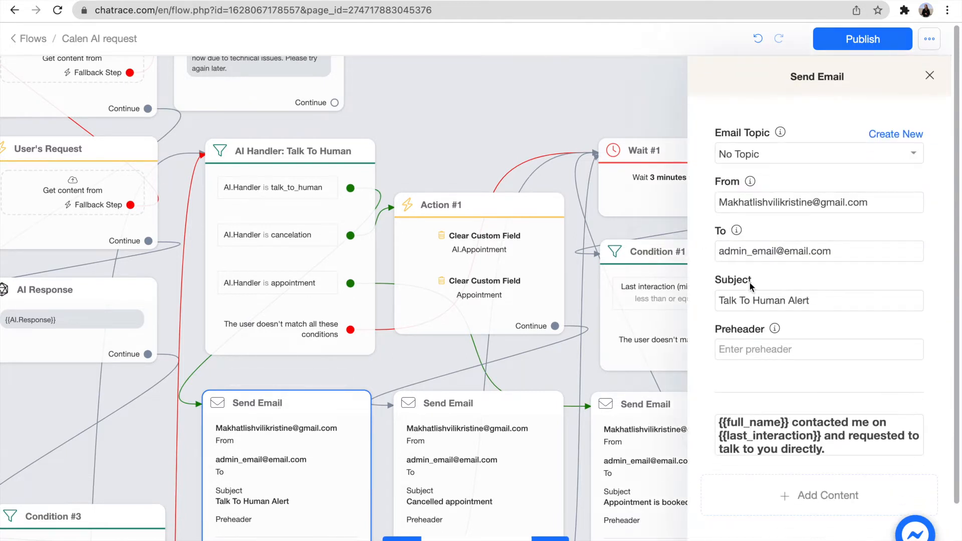
{"action": "left_click", "coordinate": [816, 435]}
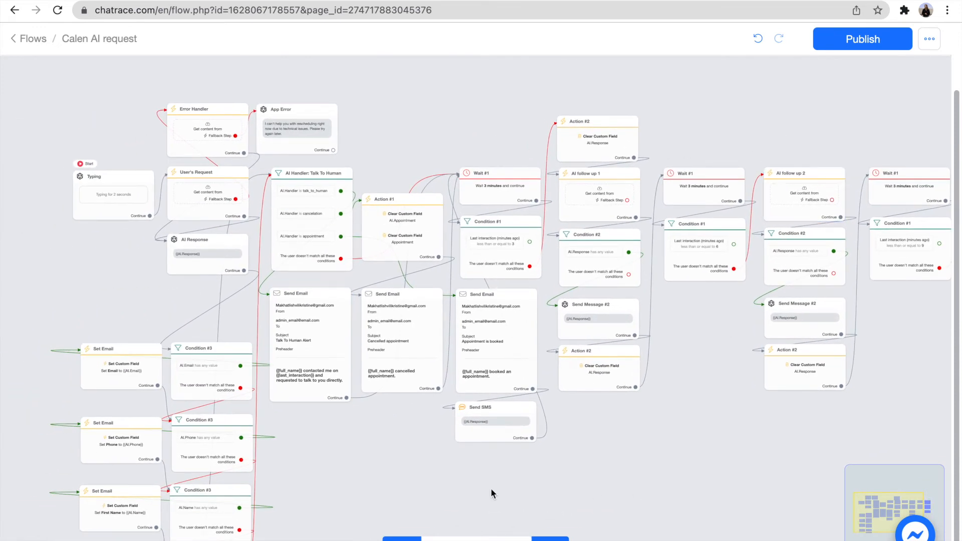
{"action": "mouse_move", "coordinate": [448, 475]}
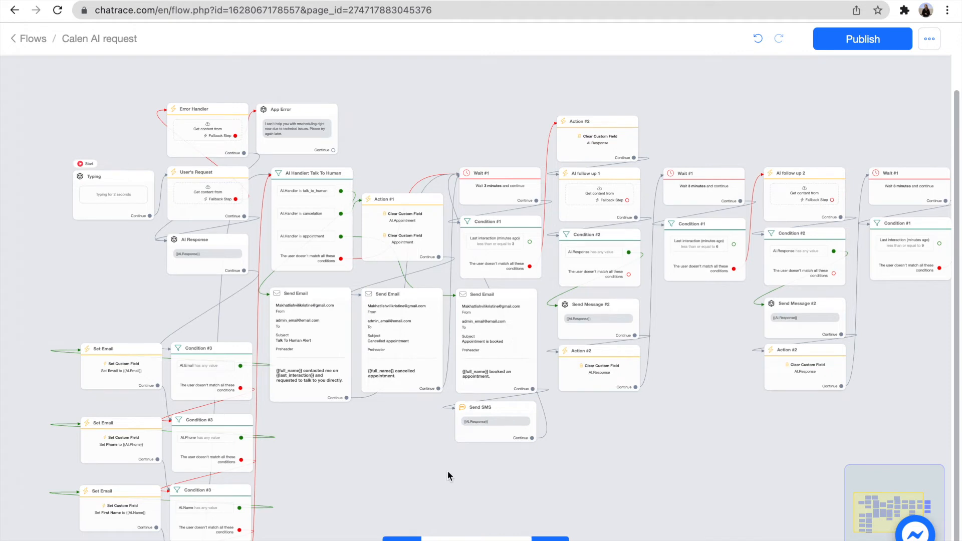
{"action": "mouse_move", "coordinate": [25, 55]}
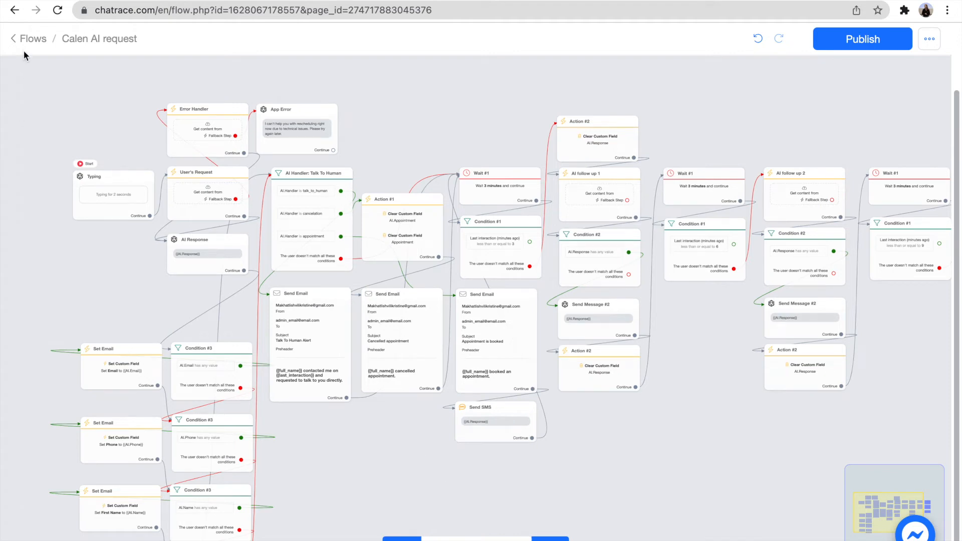
Leave the flow editor, go to Contacts, and search for 'mari'.
{"action": "left_click", "coordinate": [32, 38]}
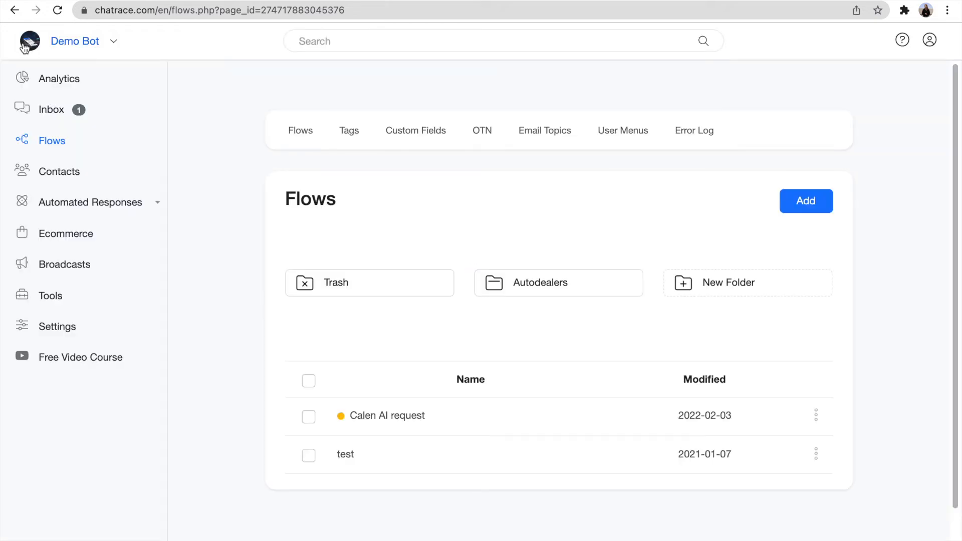
{"action": "left_click", "coordinate": [60, 172]}
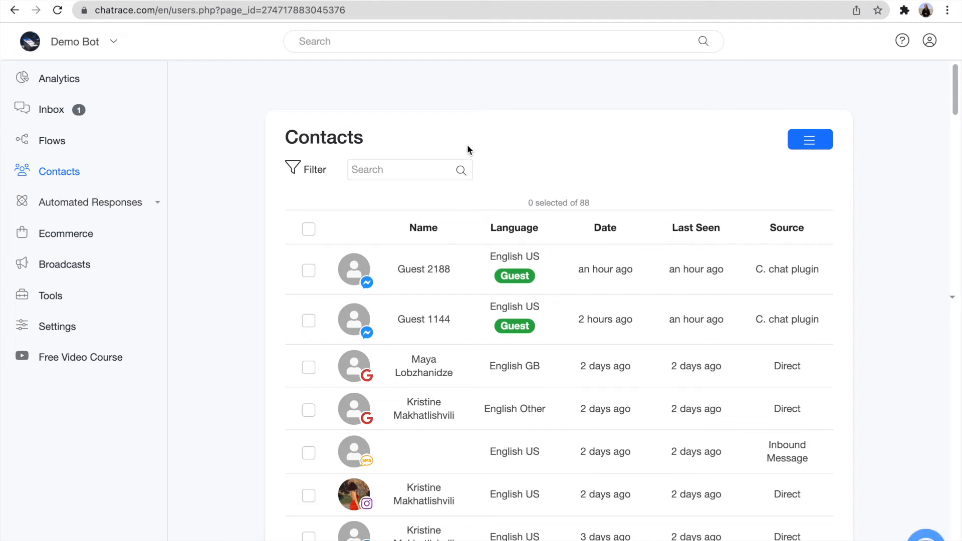
{"action": "scroll", "scroll_direction": "down", "scroll_amount": 3}
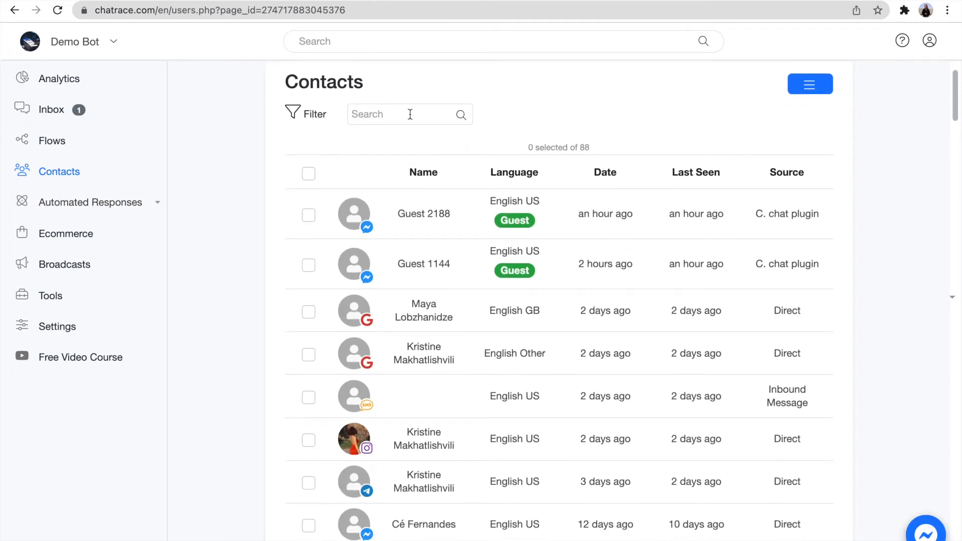
{"action": "type", "text": "mariam geldiashvili"}
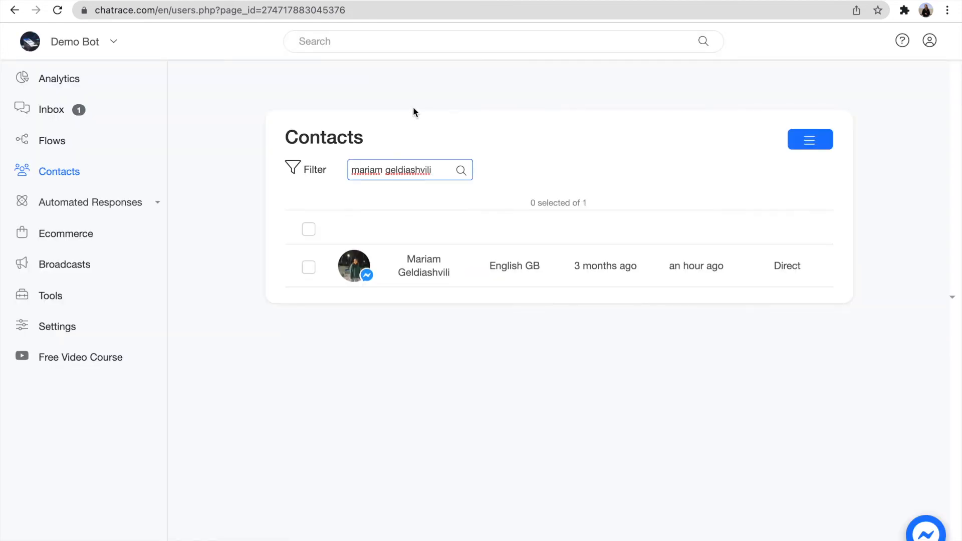
Open the matching contact's Inbox conversation about the Friday 9 PM appointment.
{"action": "left_click", "coordinate": [423, 265]}
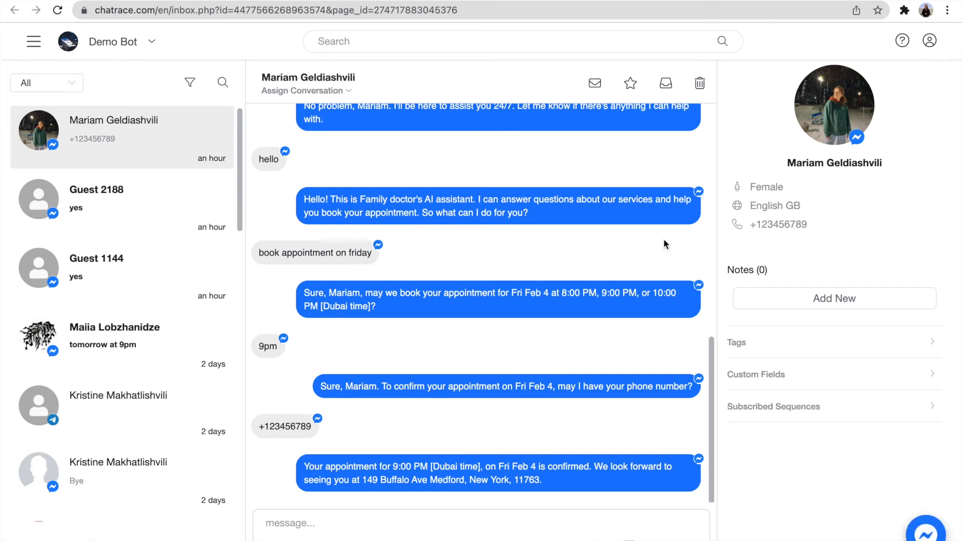
{"action": "mouse_move", "coordinate": [741, 194]}
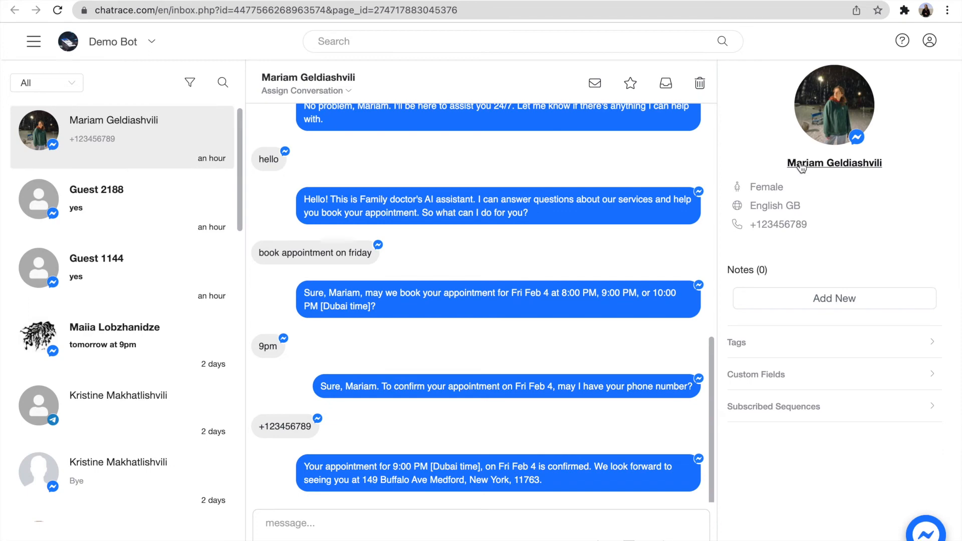
Open the contact's user info page and scroll through phone, timezone and status.
{"action": "left_click", "coordinate": [833, 163]}
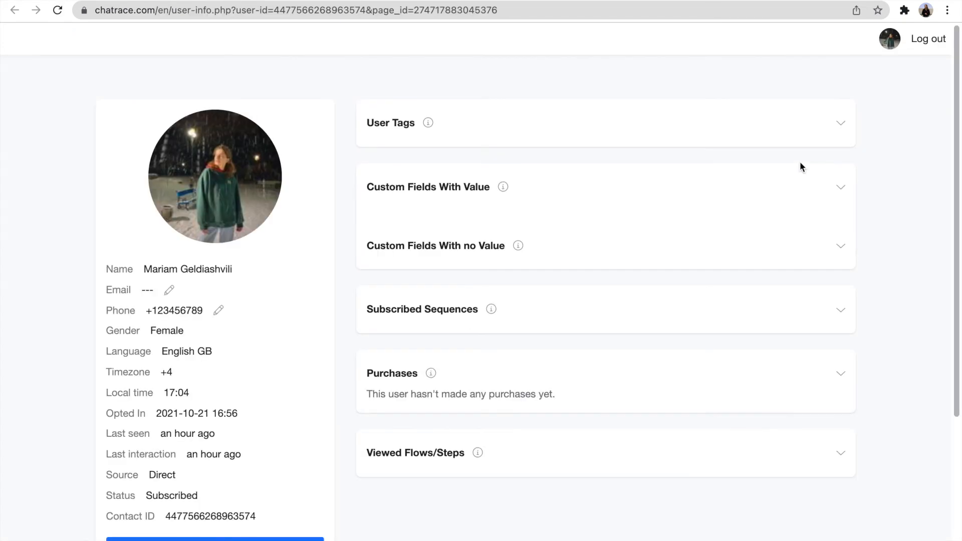
{"action": "mouse_move", "coordinate": [551, 375]}
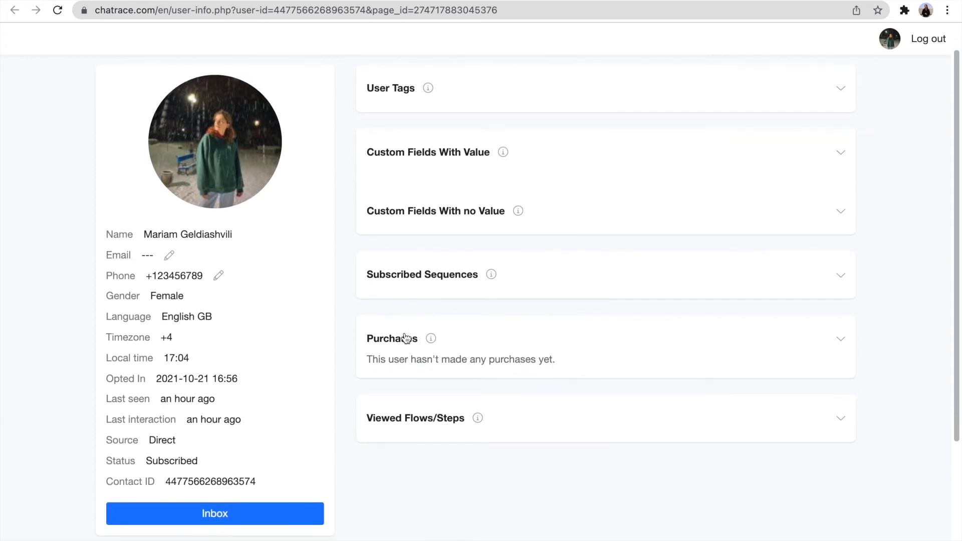
{"action": "mouse_move", "coordinate": [278, 427]}
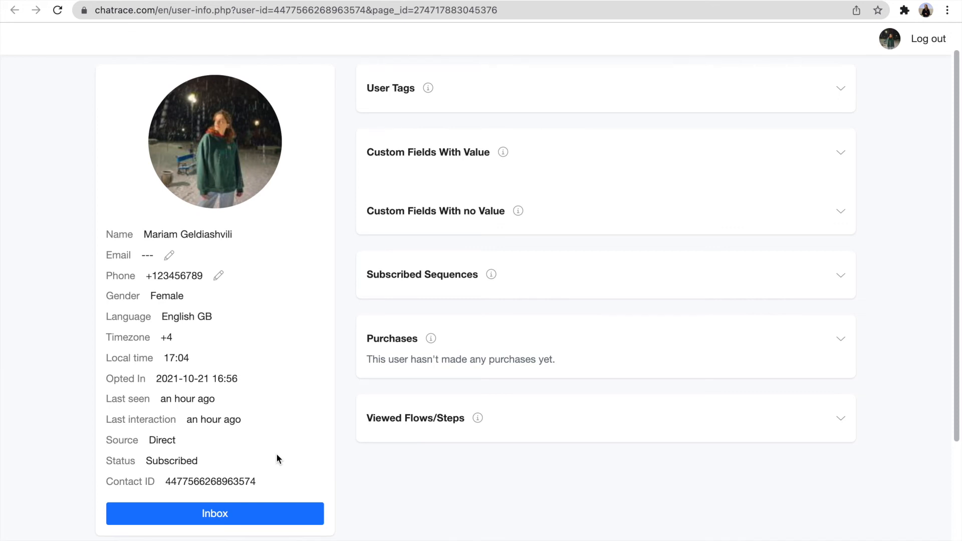
{"action": "scroll", "scroll_direction": "down", "scroll_amount": 3}
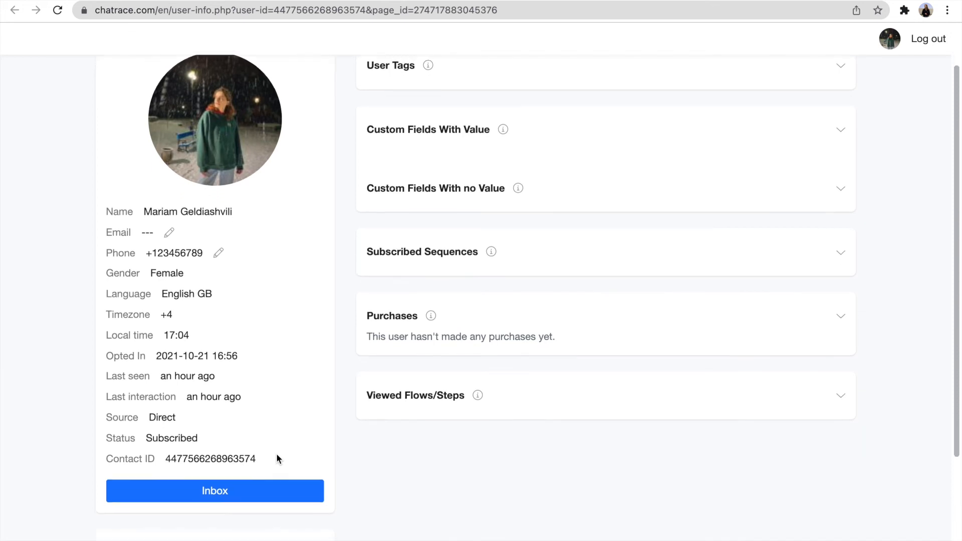